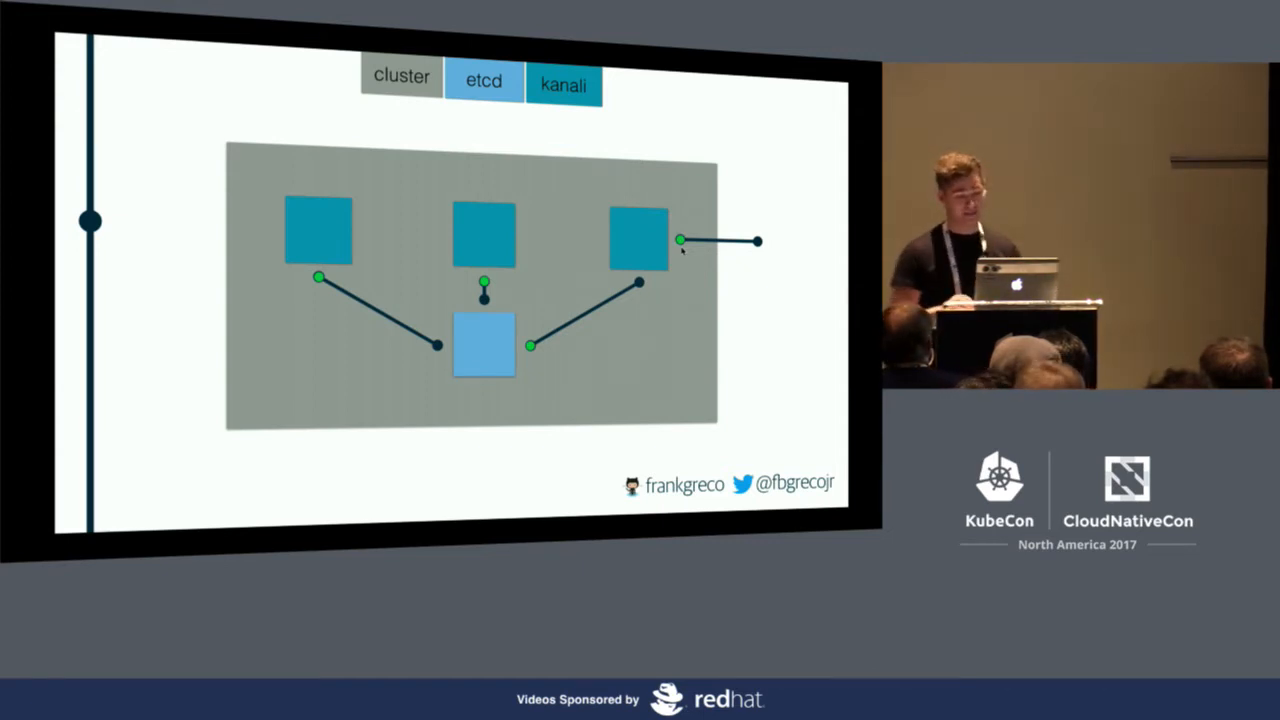
- Scroll the Kanali GitHub README down to its contents list and quick start commands
key(Right)
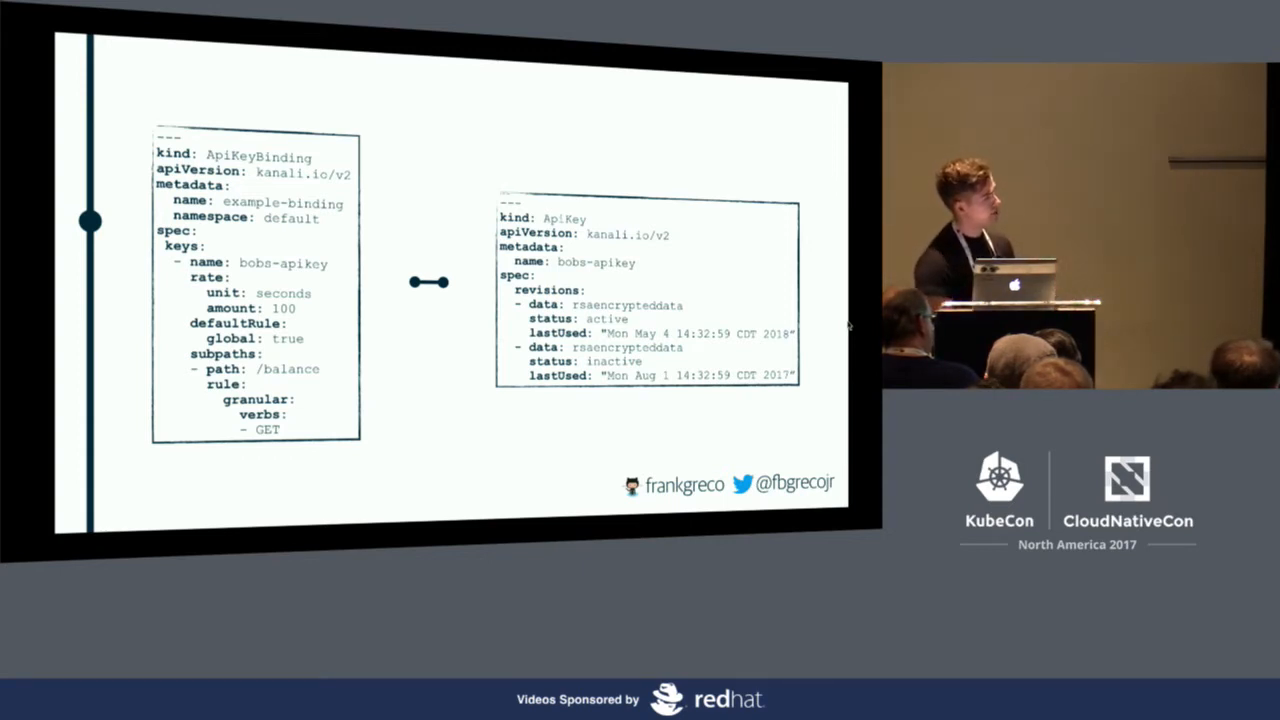
key(Right)
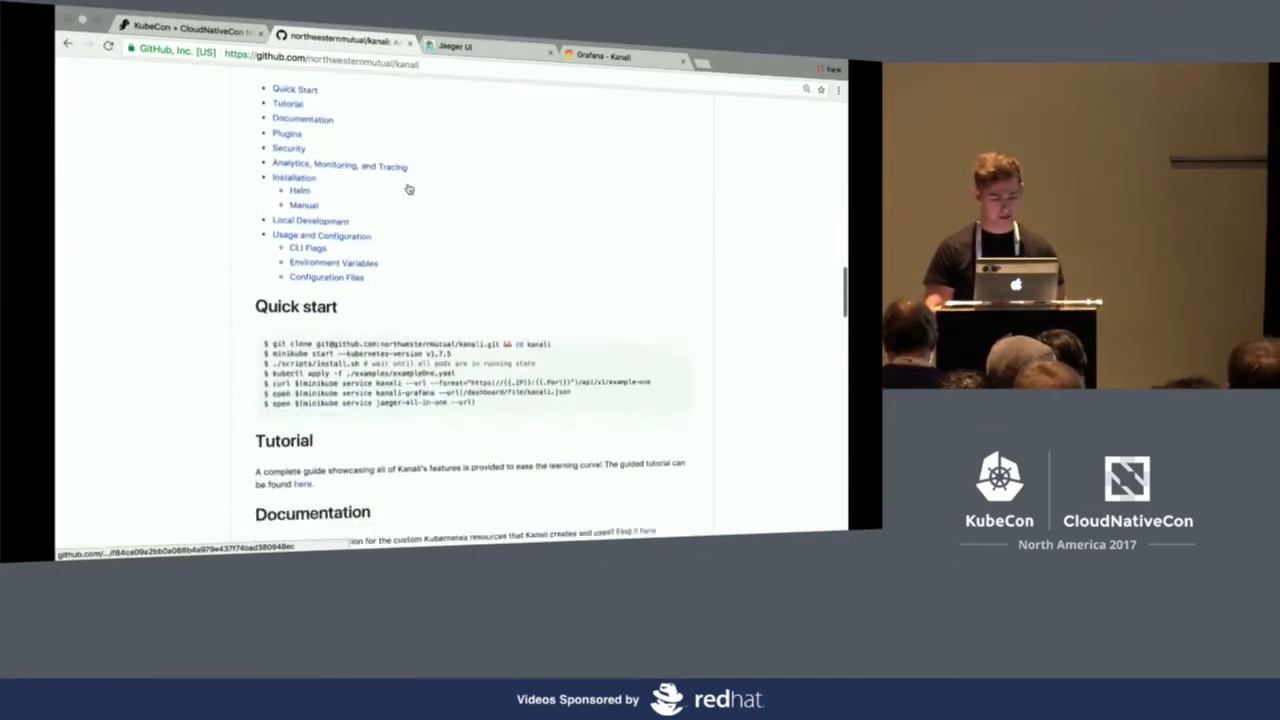
scroll(down, 3)
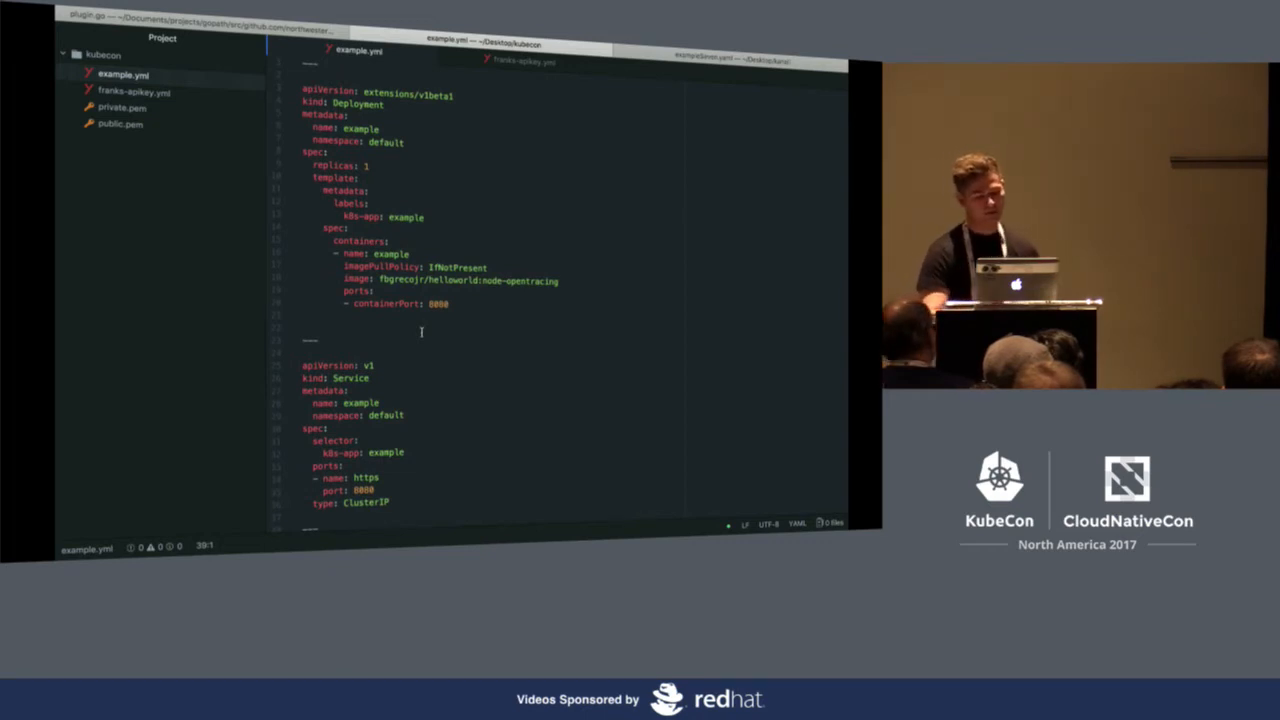
- Scroll example.yml past the Deployment and Service to the ApiProxy and its commented plugin block
scroll(down, 3)
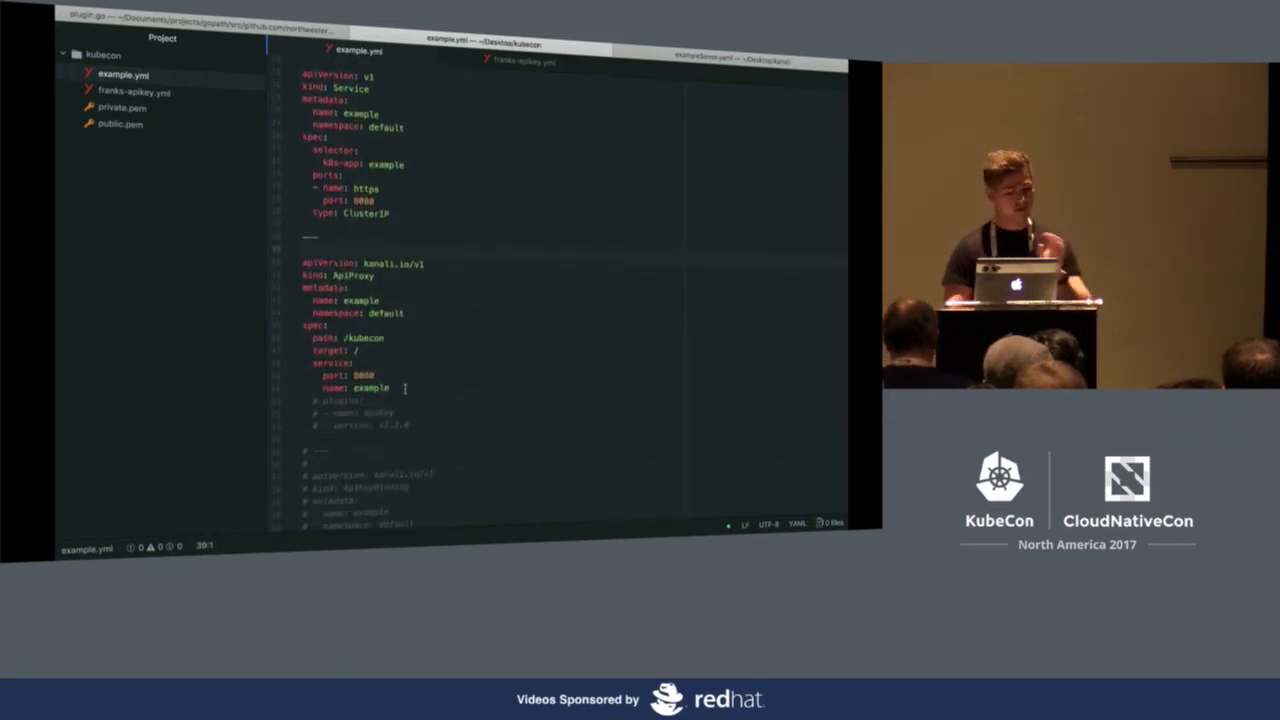
drag(302, 263, 390, 388)
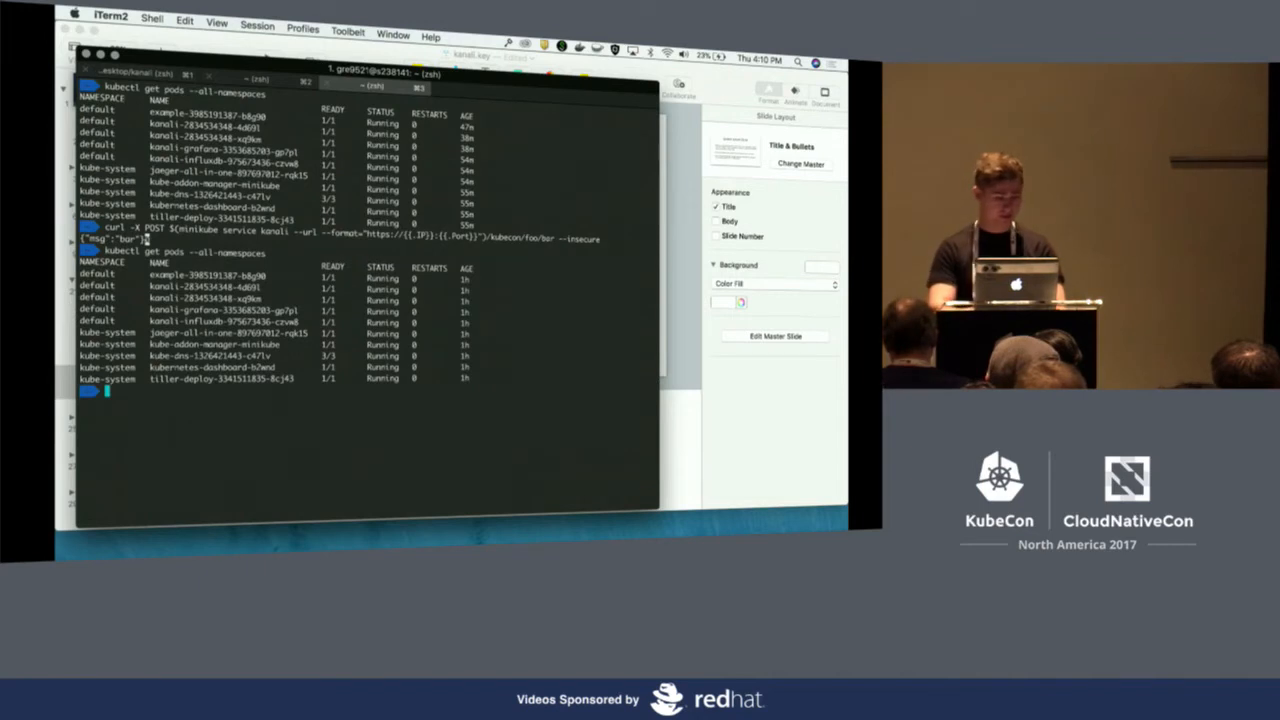
- Run kubectl apply on example.yml, then begin the curl POST to the kanali proxy URL
text(kubectl apply -f ~/Desktop/kubecon/example.yml)
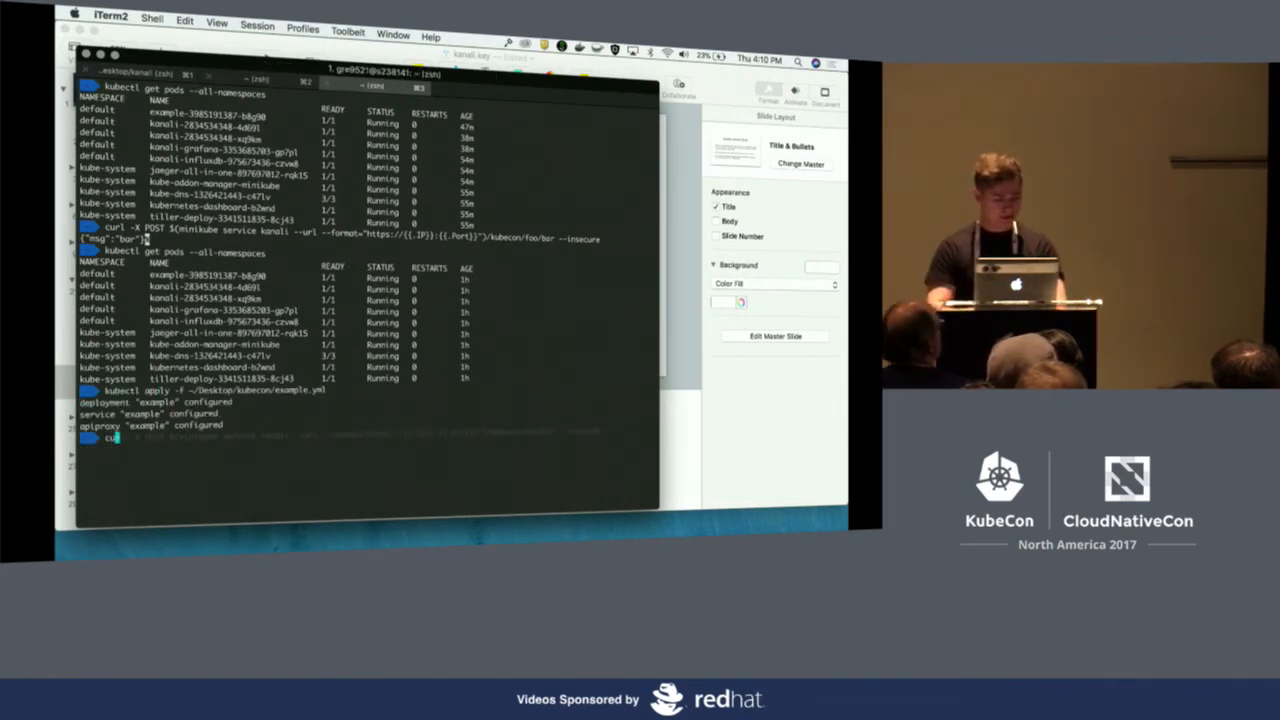
text(curl -X POST $(minikube service kanali --url --format="https://{{.IP}}:{{.Port}}")/kubecon/foo/bar --insecure)
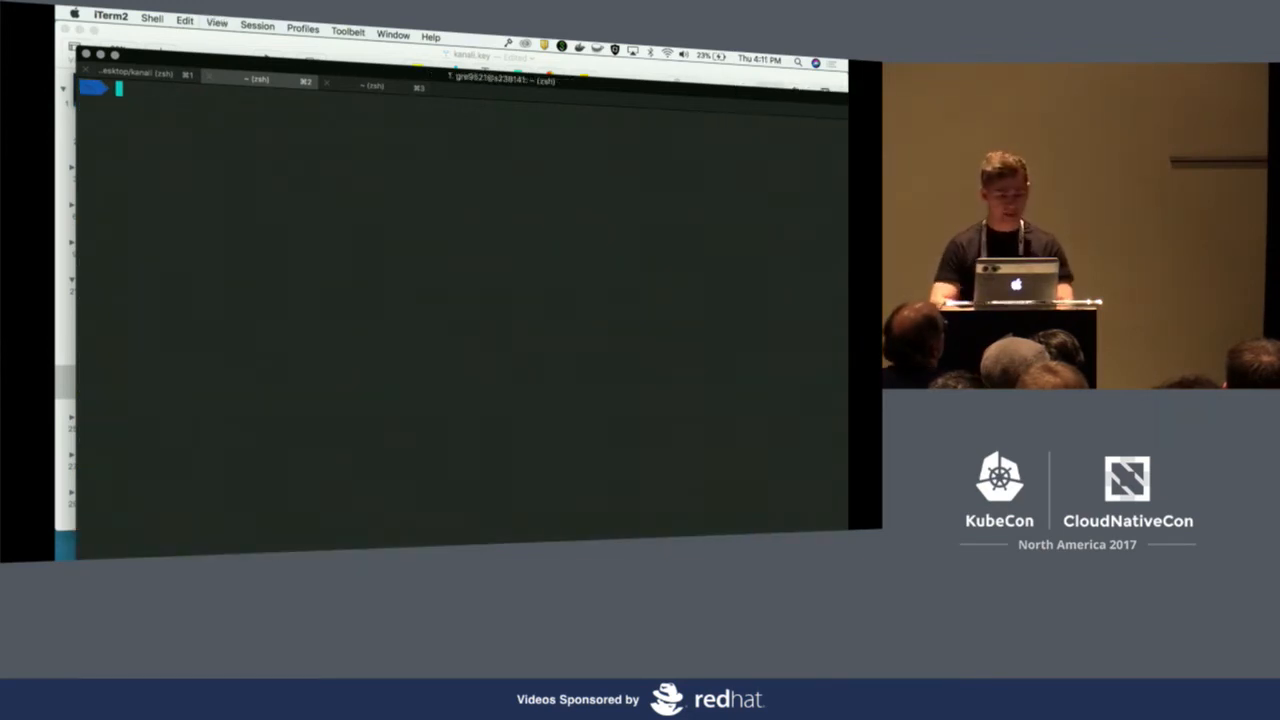
- Generate franks-apikey with kanalictl, confirm override with Y, and open franks-apikey.yml in Atom
text(kanalictl apikey decrypt --rsa.private_key_file=/Users/gre9521/Documents/projects/kanali/private-non.pem --key.in_file=/Users/gre9521/Documents/projects/inta/default/apikeys)
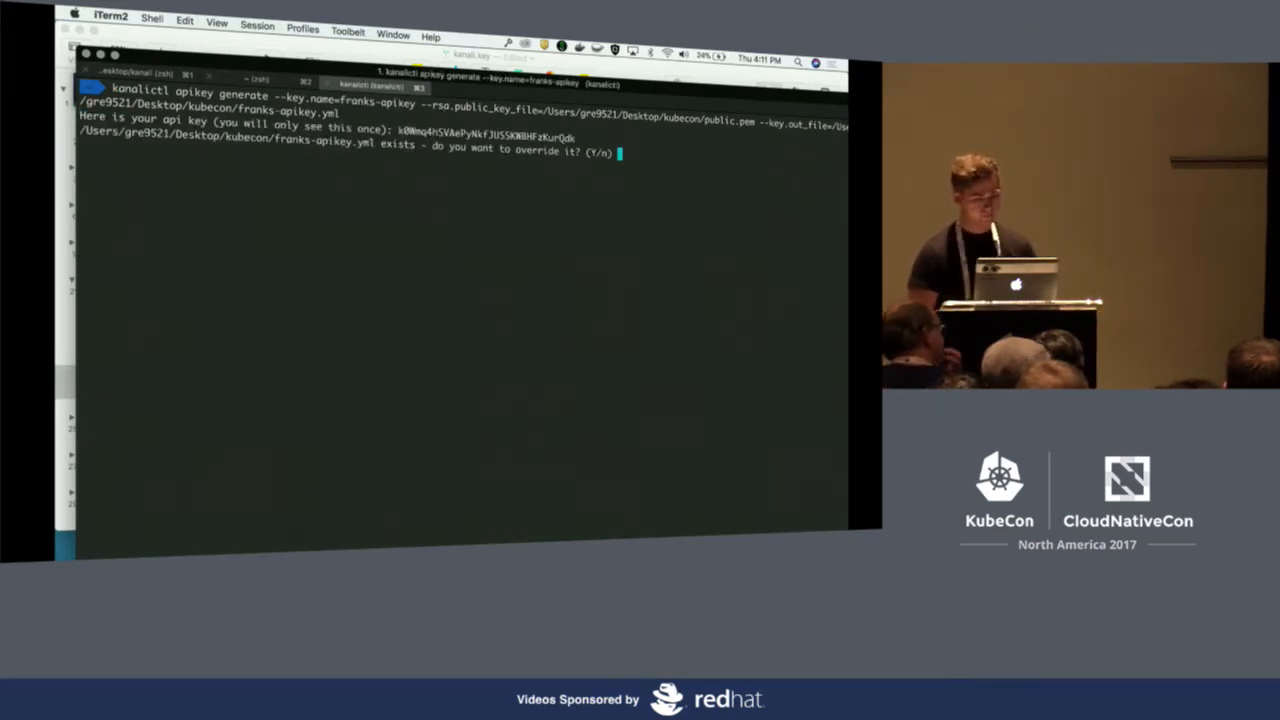
text(Y)
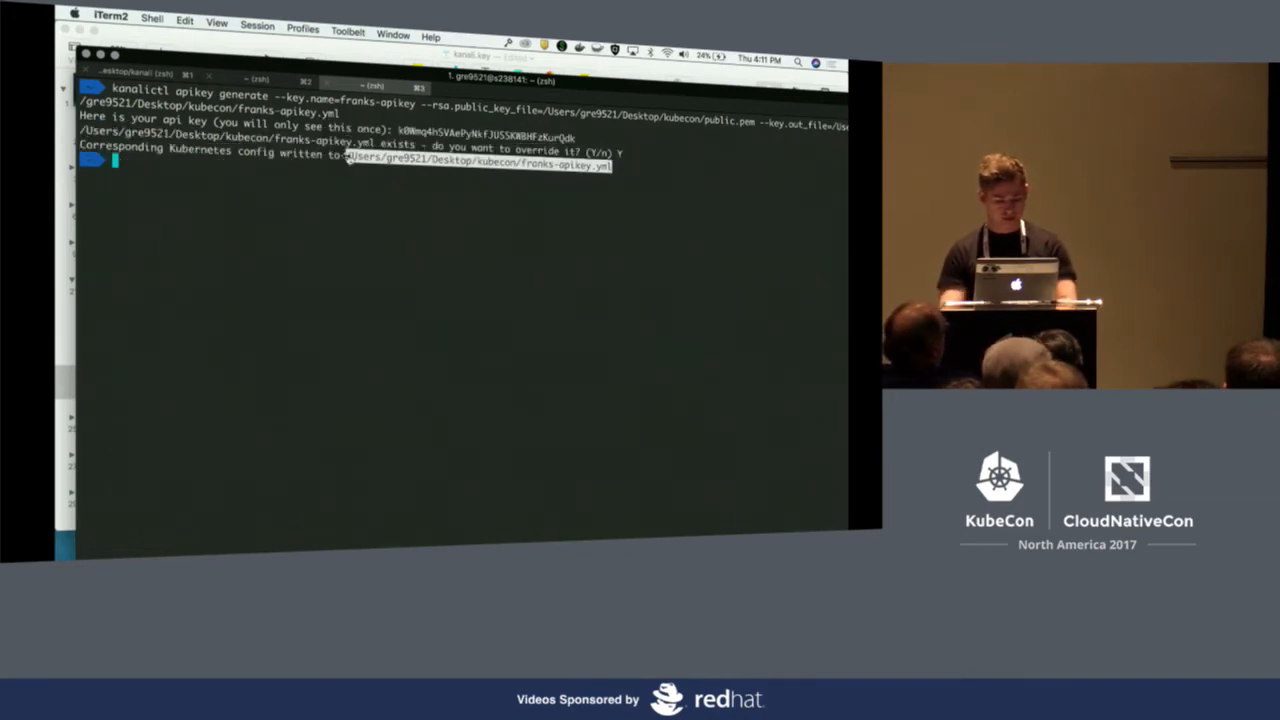
text(atom /Users/gre9521/Desktop/kubecon/franks-apikey.yml)
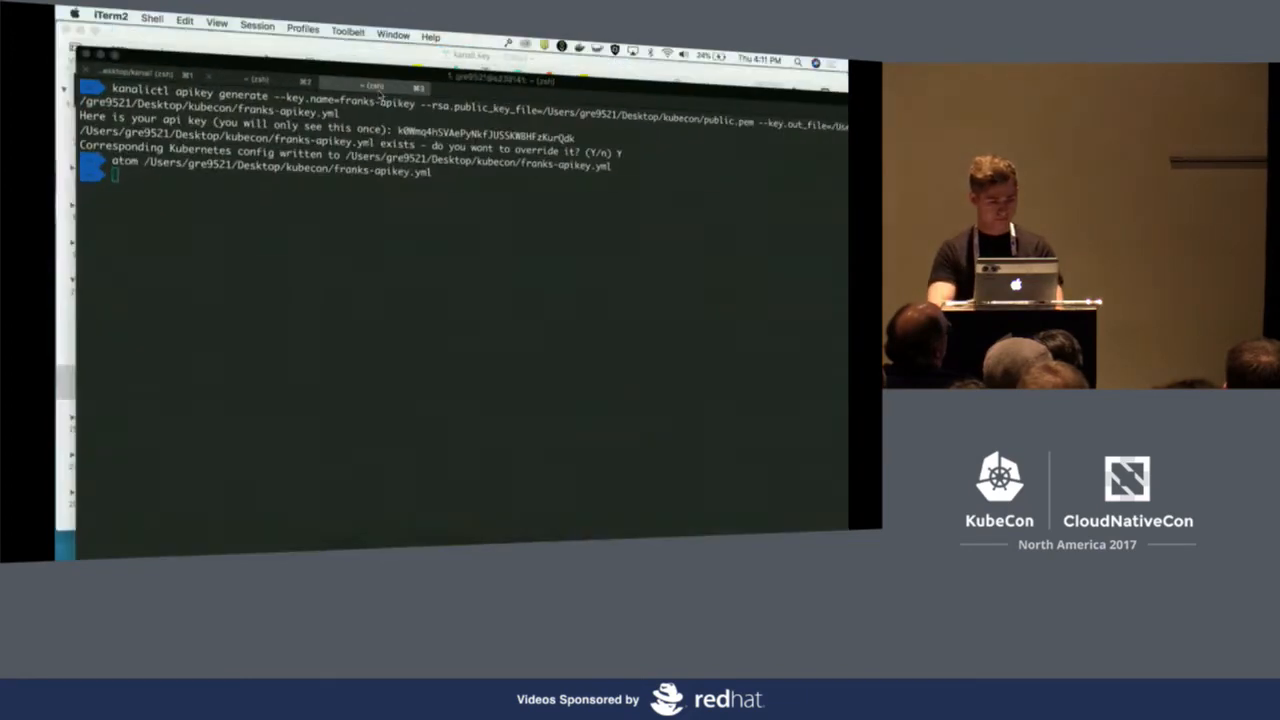
text(kubectl)
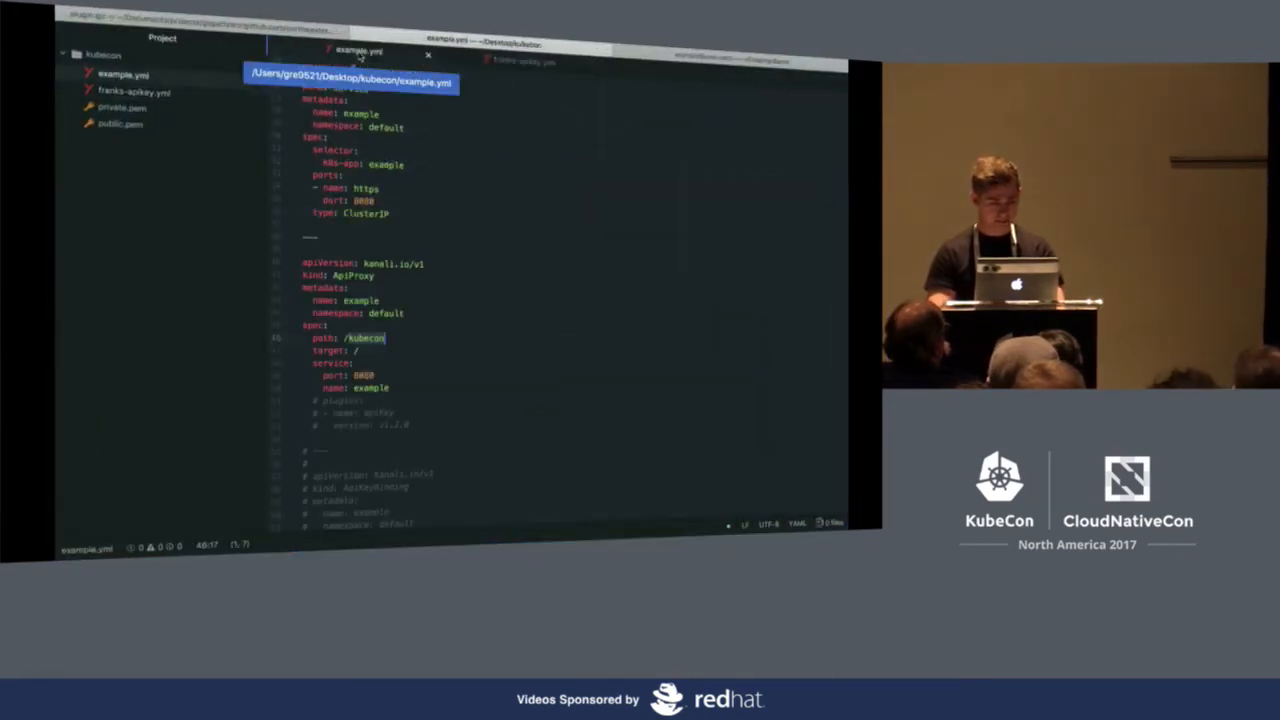
- Scroll example.yml to the ApiProxy spec and its API key plugins block
scroll(down, 3)
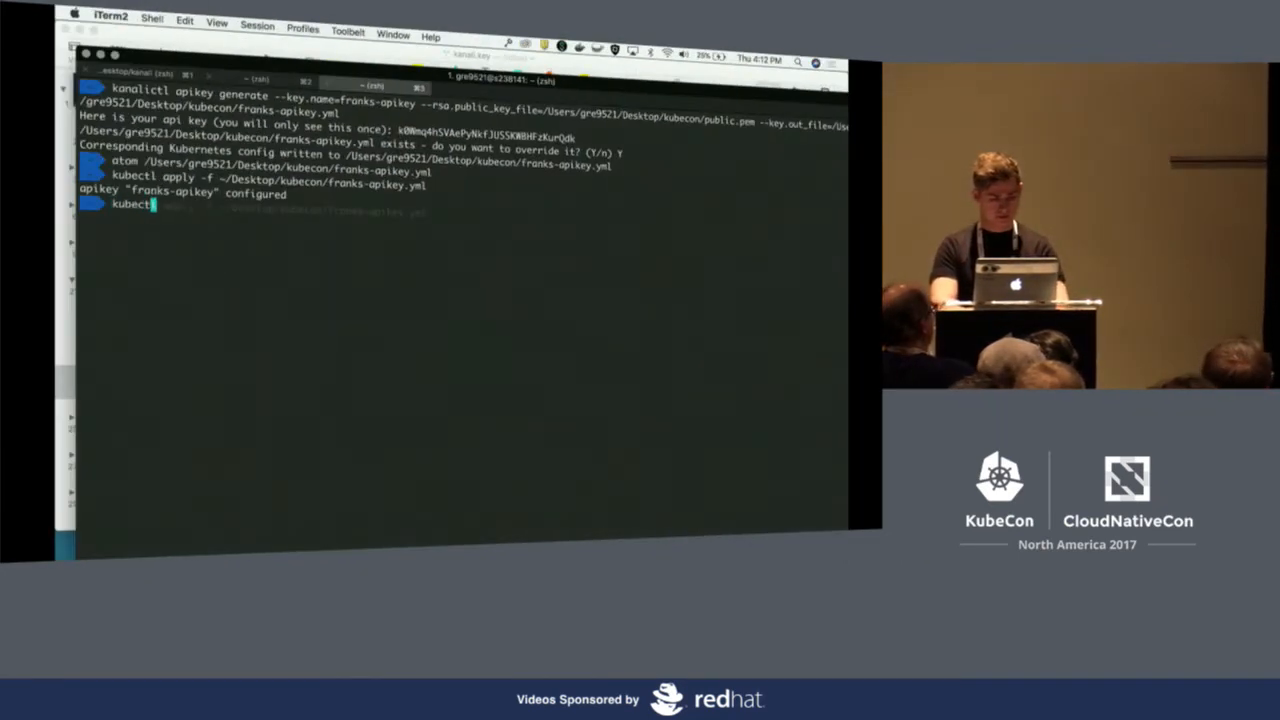
- Apply the manifests, curl the proxy for a 401, then add an apikey header with the key
text(apply -f ~/Desktop/kubecon/example.yml)
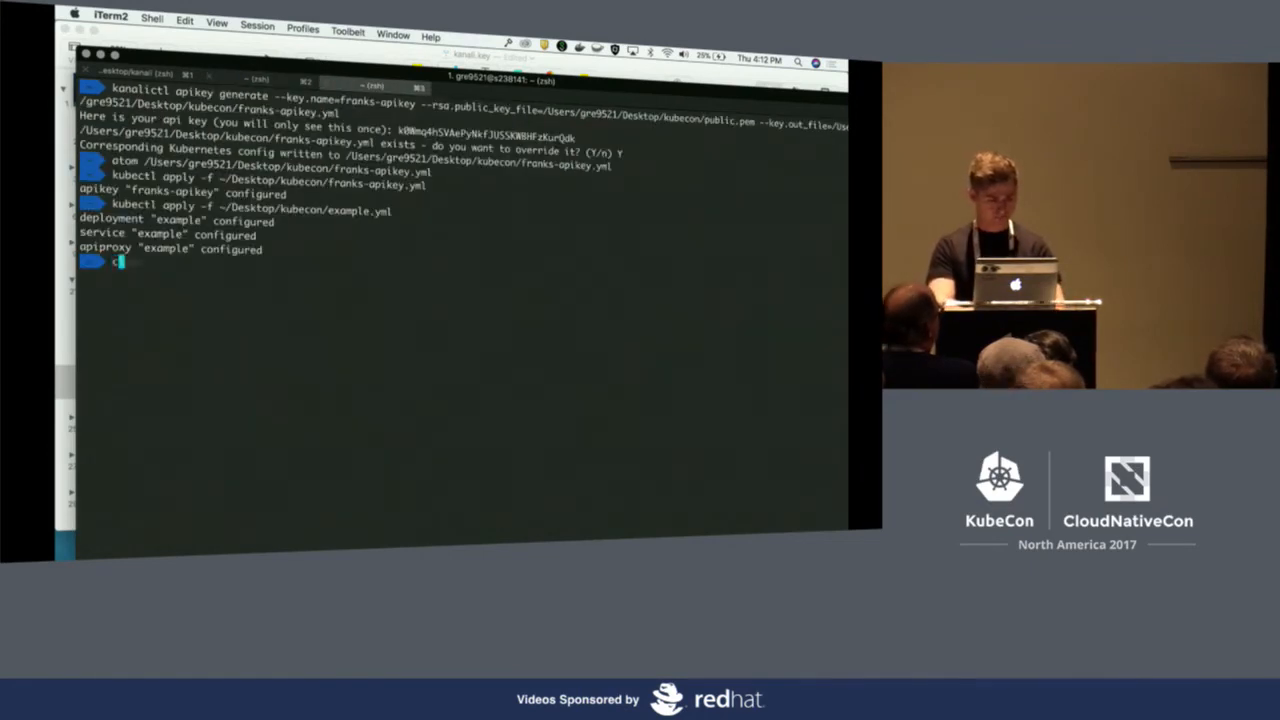
text(curl -X POST $(minikube service kanali --url --format="https://{{.IP}}:{{.Port}}")/kubecon/foo/bar --insecure)
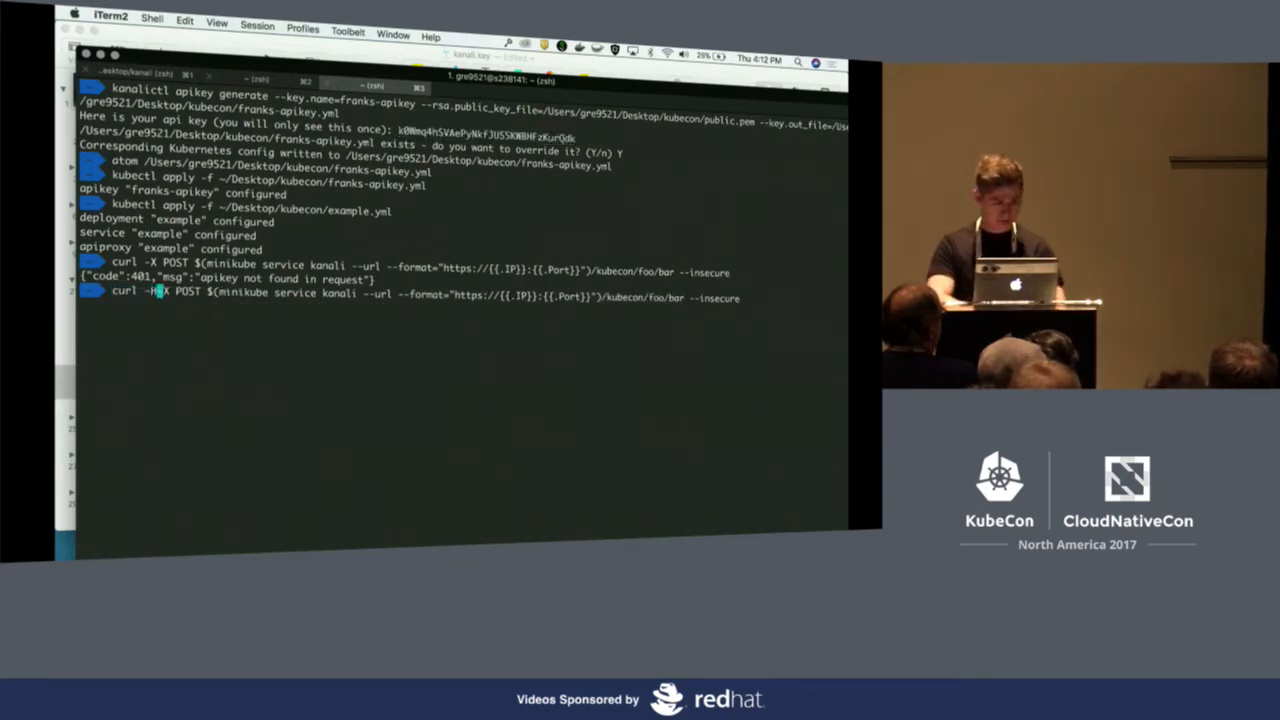
text(-H "")
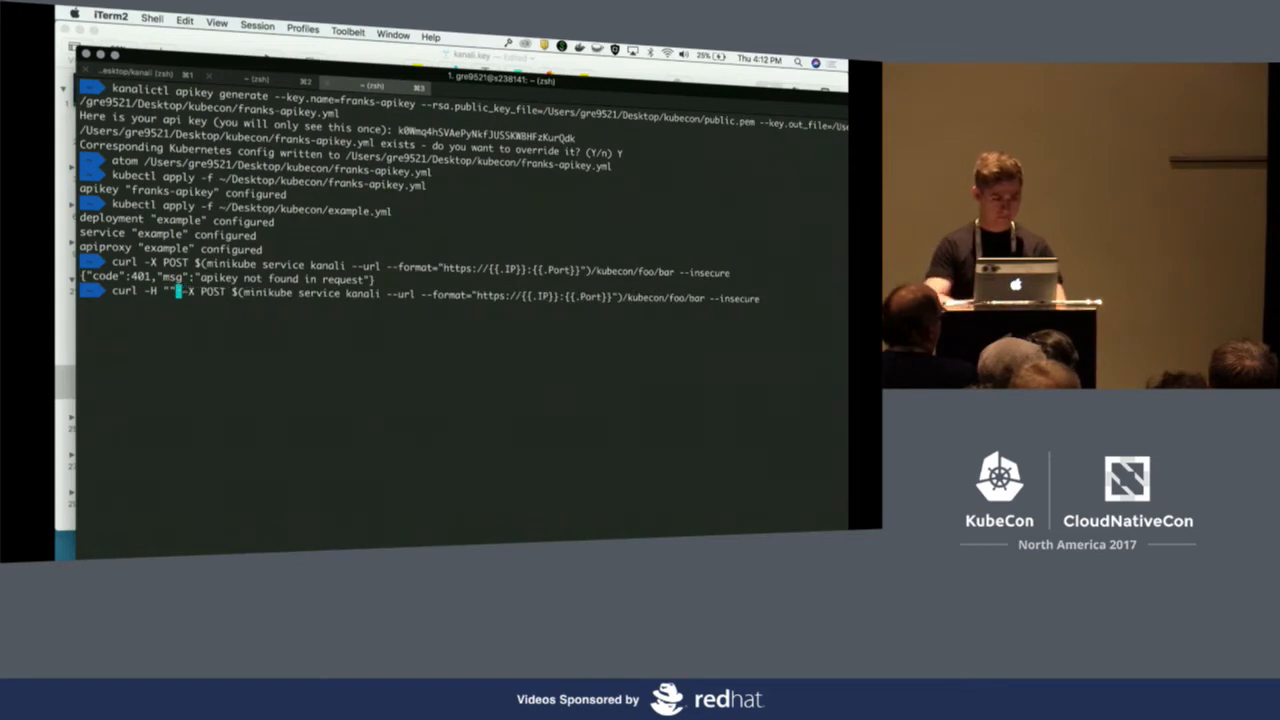
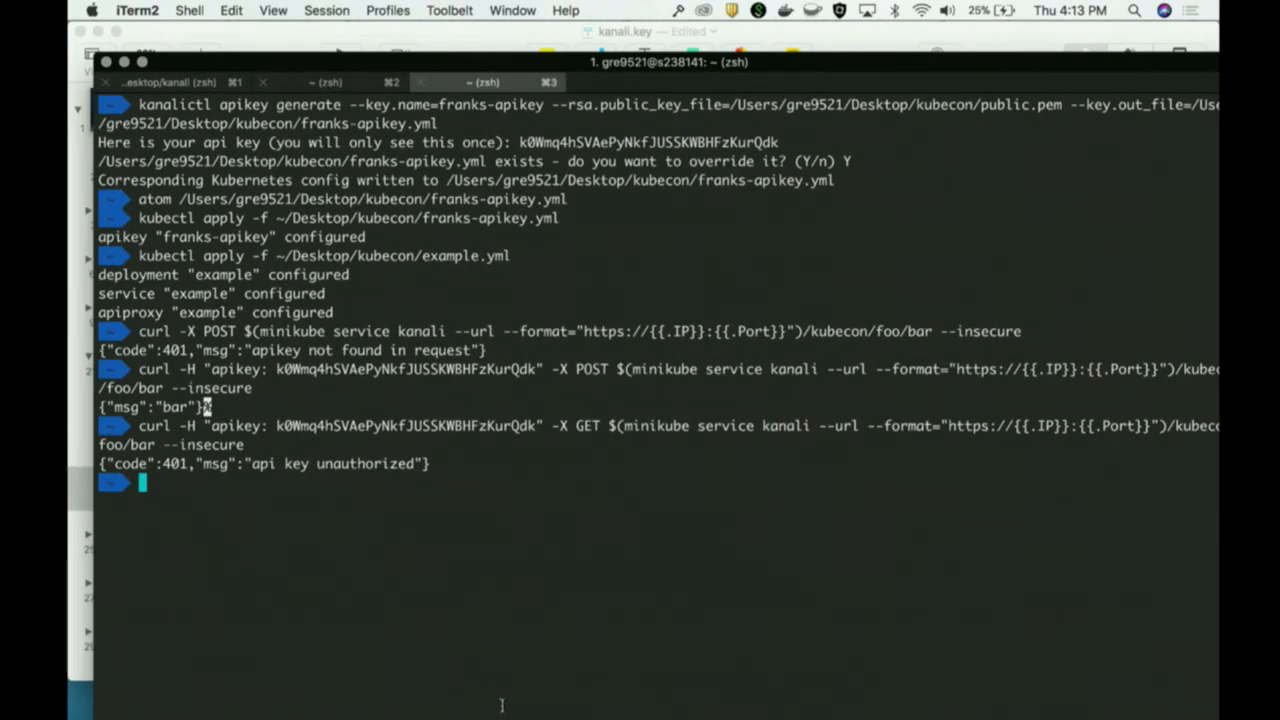
- Run the while-true keyless curl loop, then rework it with an apikey header and selected key
text(WH)
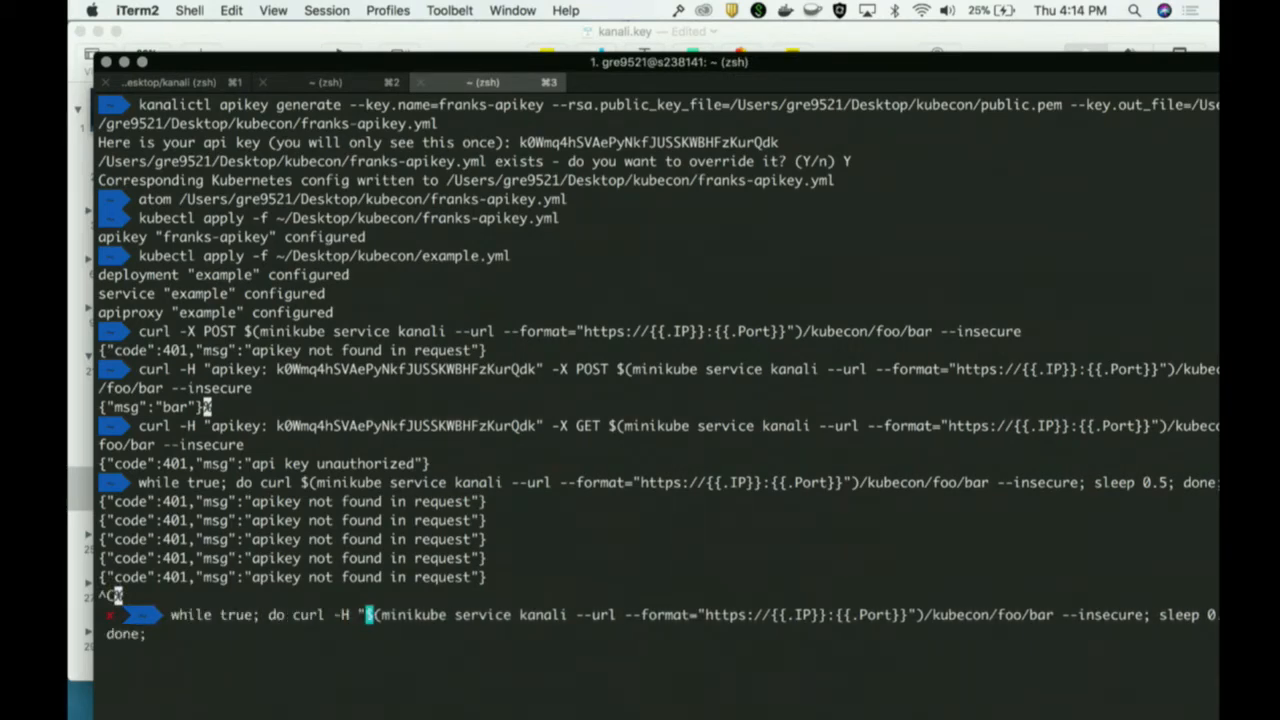
text(apikey:)
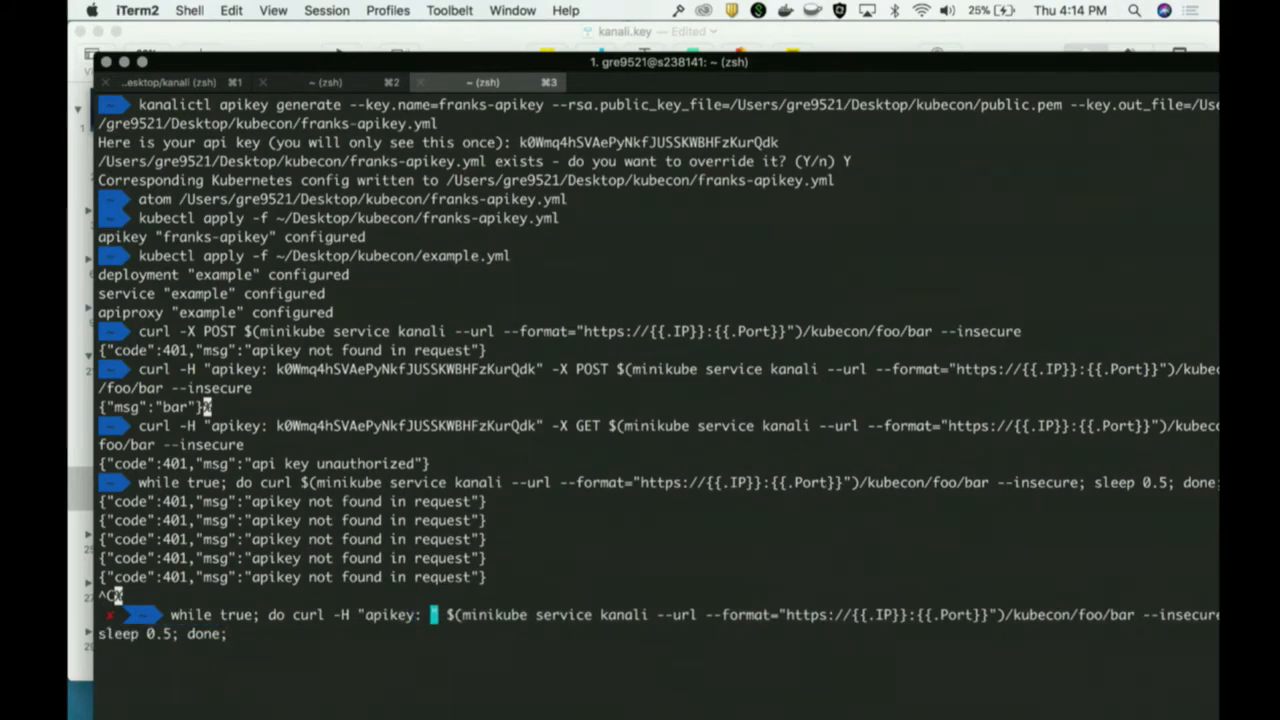
double_click(407, 425)
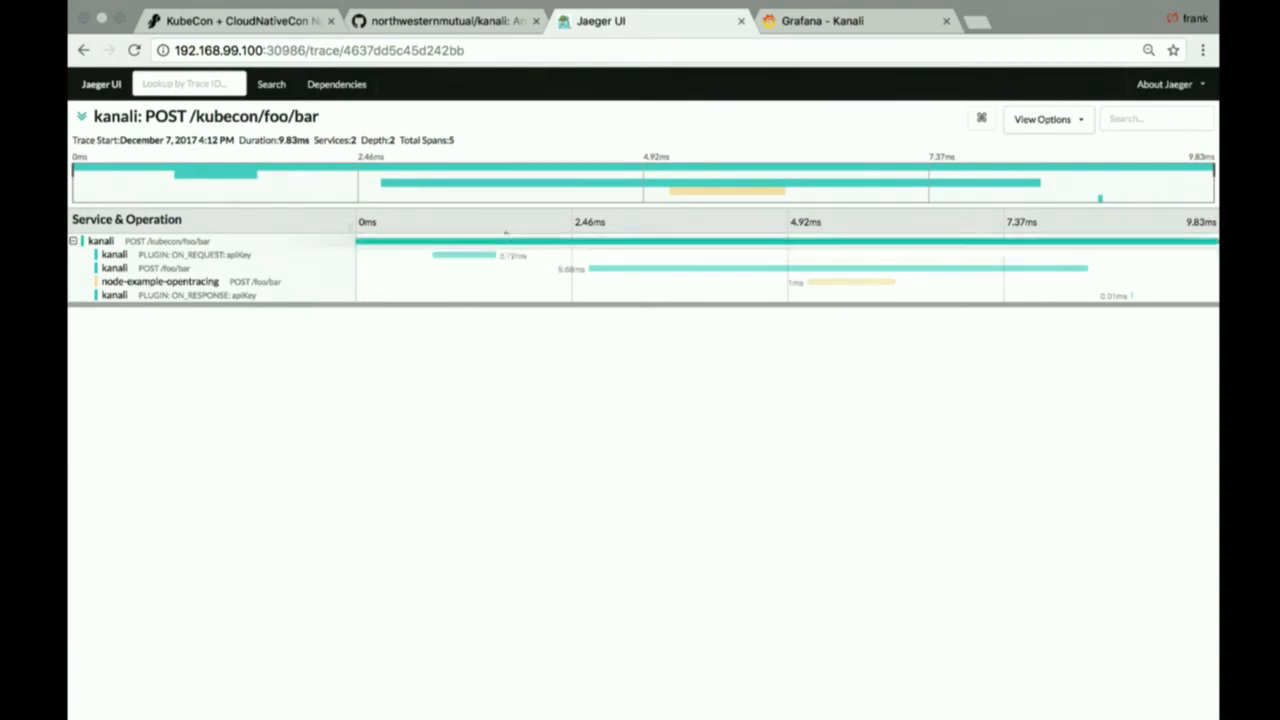
mouse_move(470, 265)
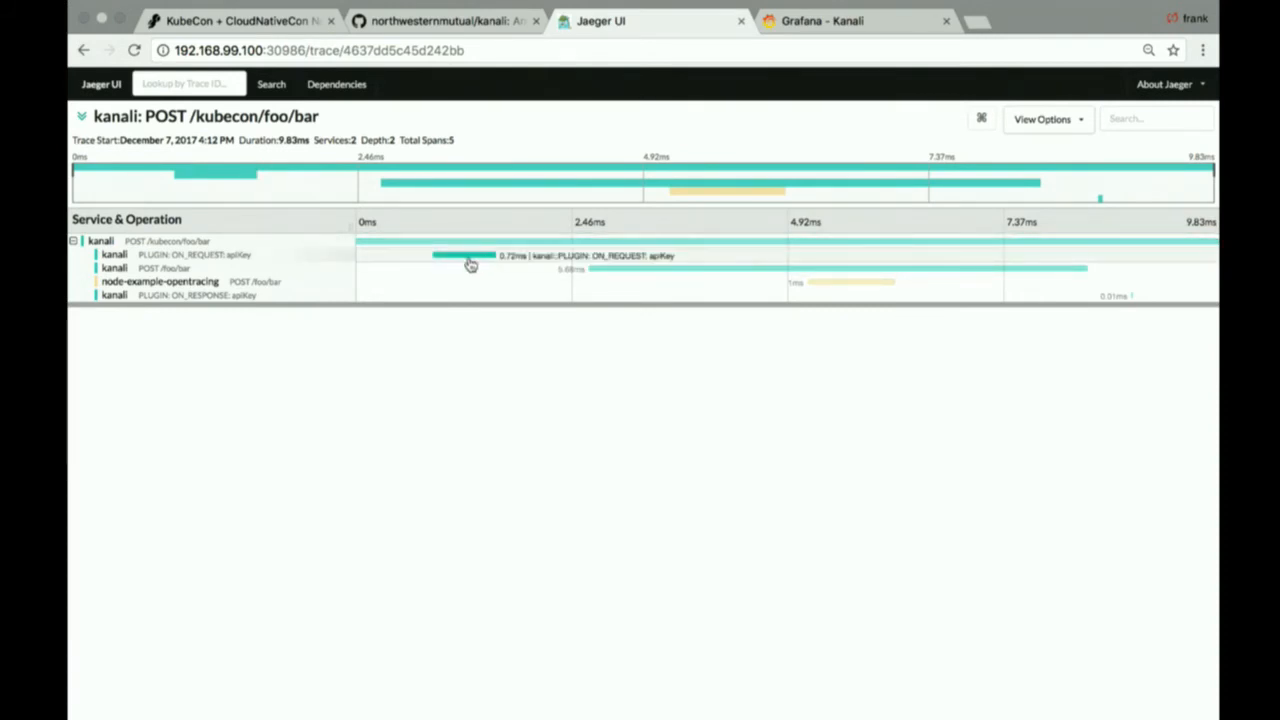
- Expand the apiKey and kanali POST /foo/bar span details and tags, then return to search results
click(470, 255)
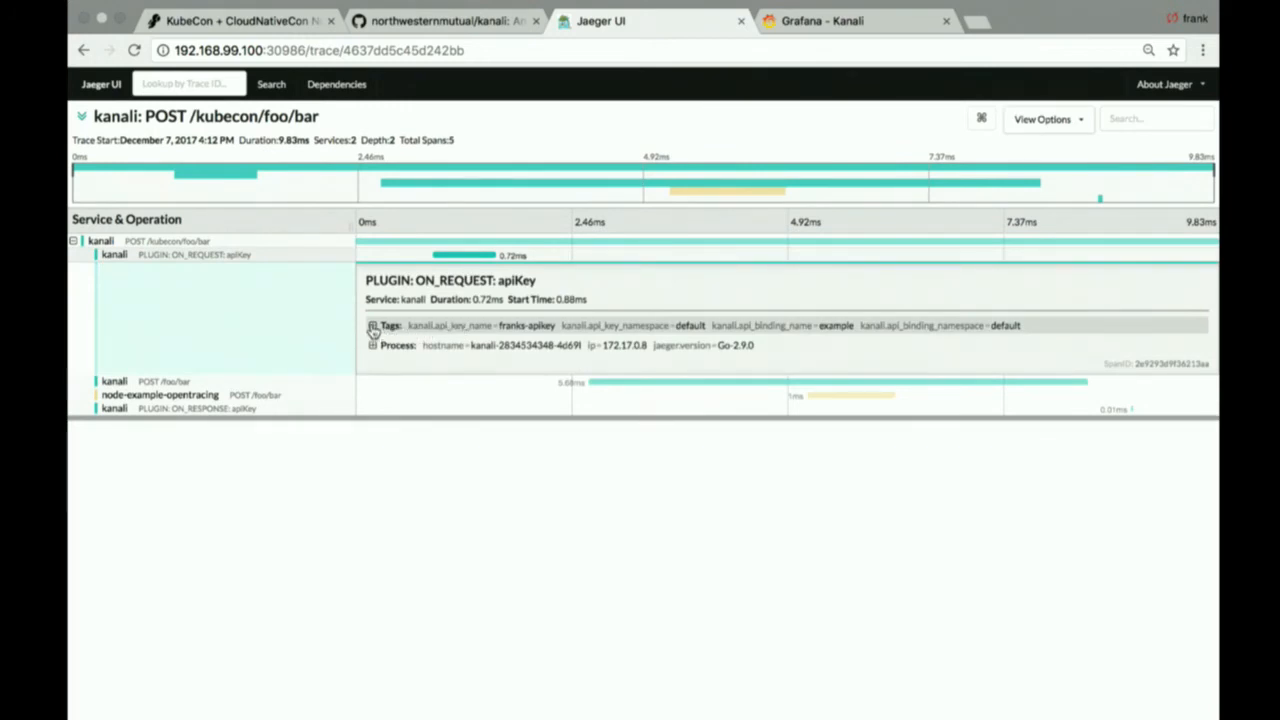
click(373, 325)
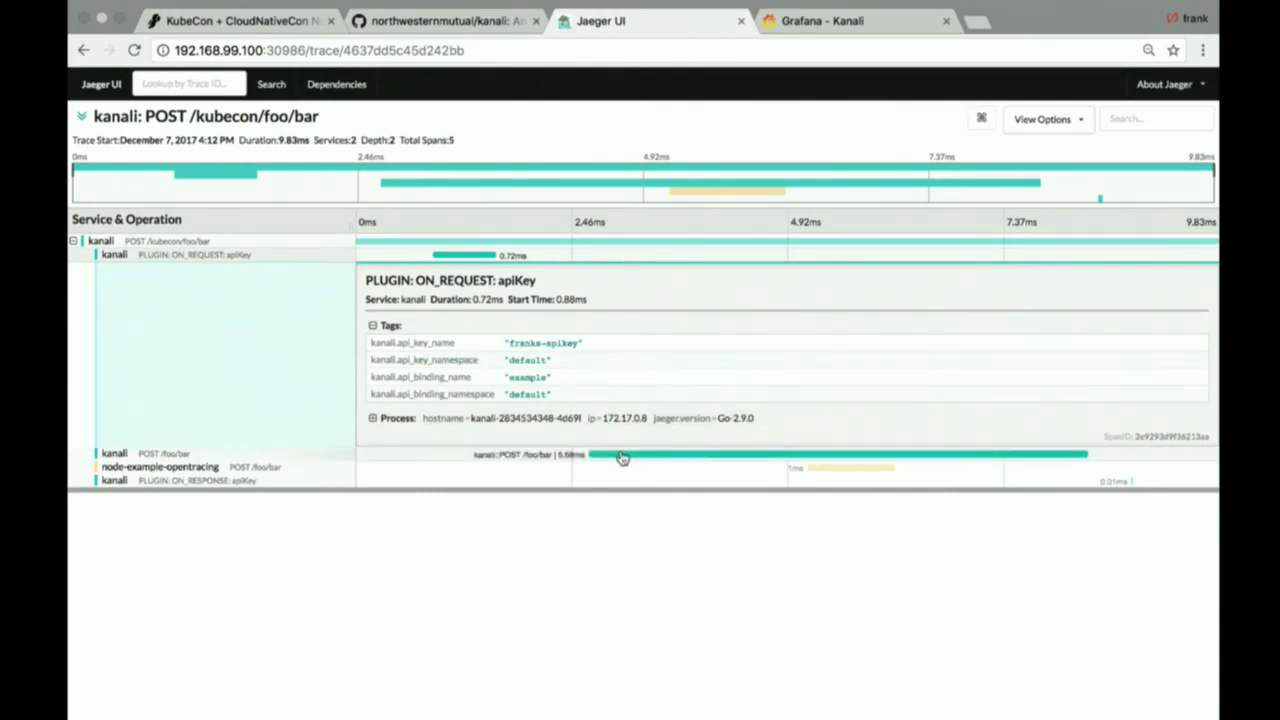
click(163, 453)
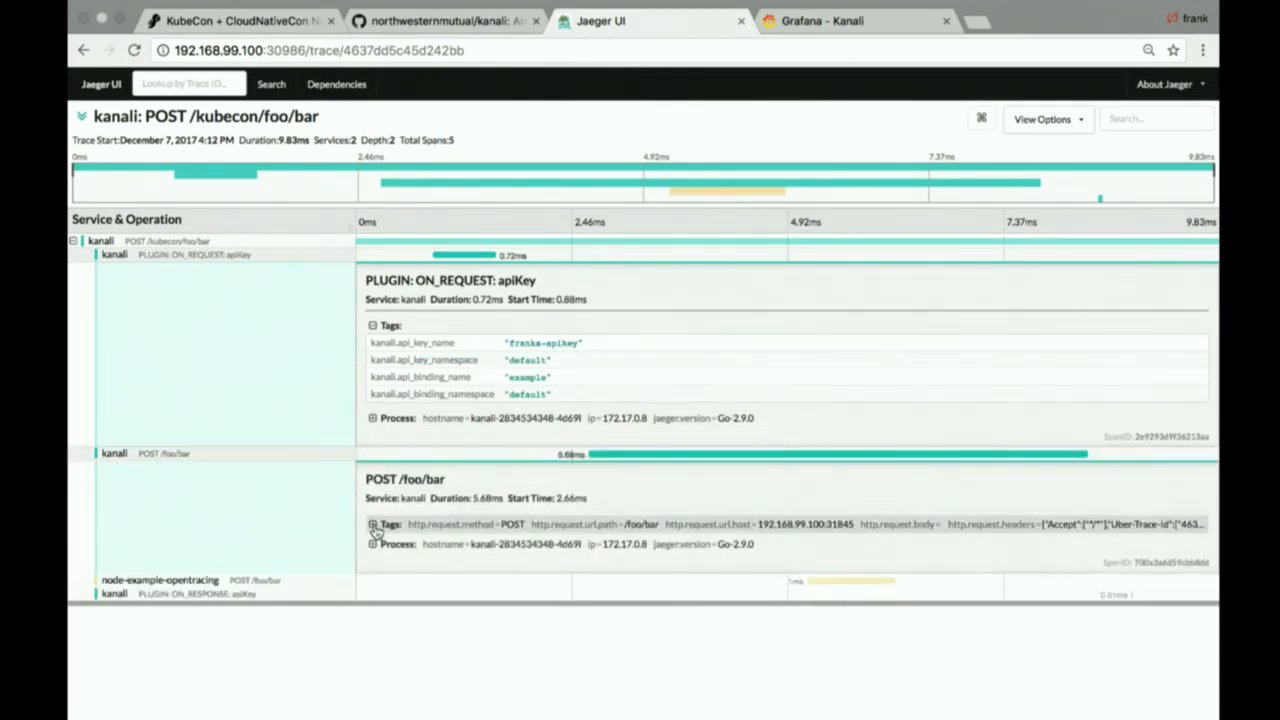
mouse_move(640, 460)
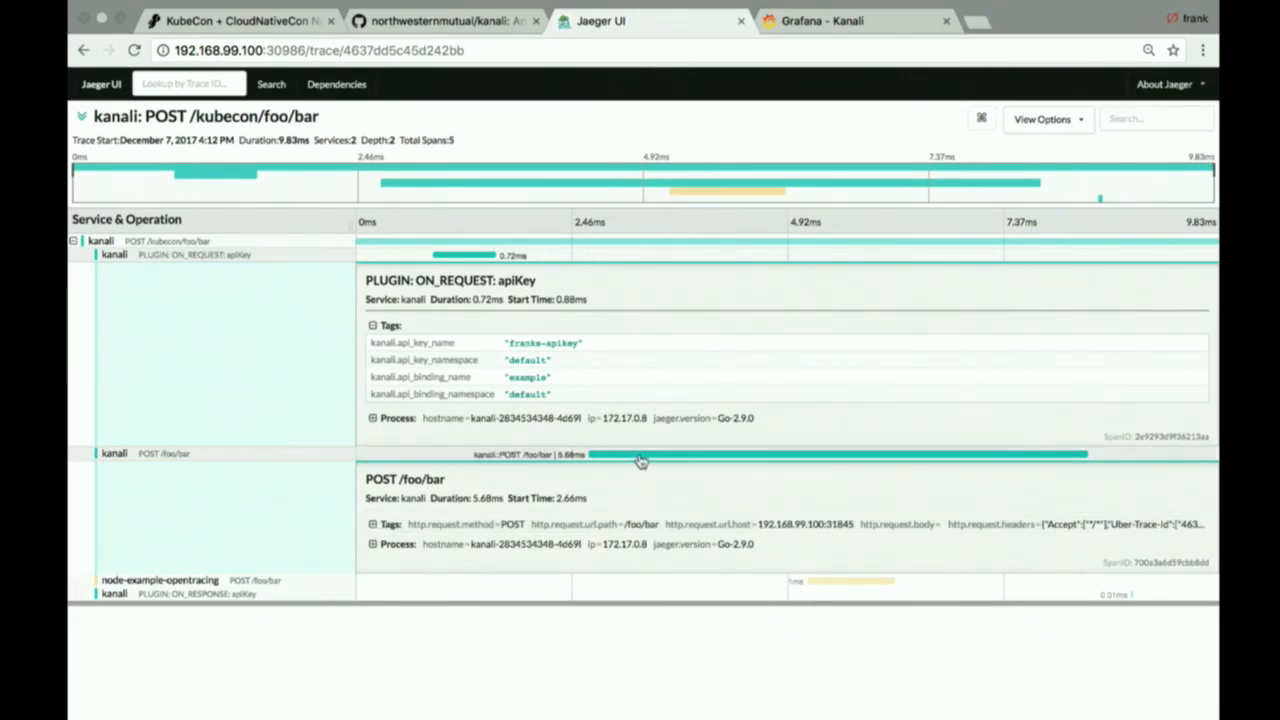
click(640, 462)
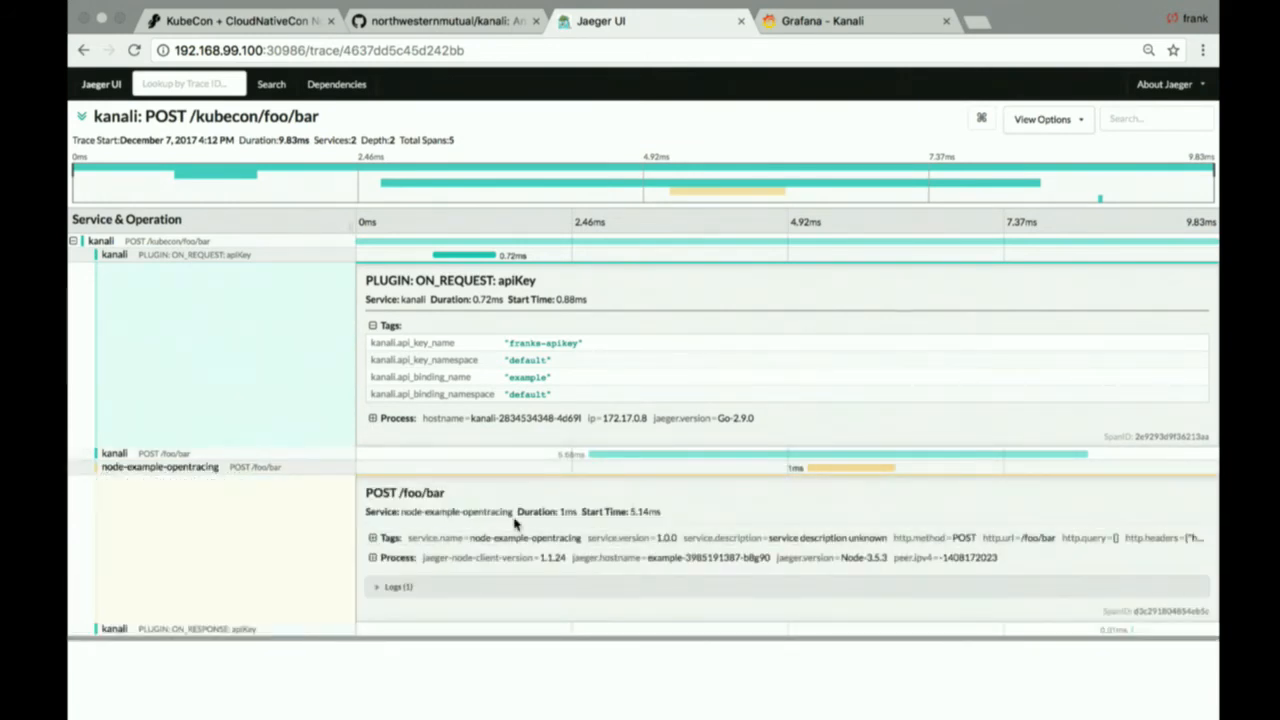
click(100, 84)
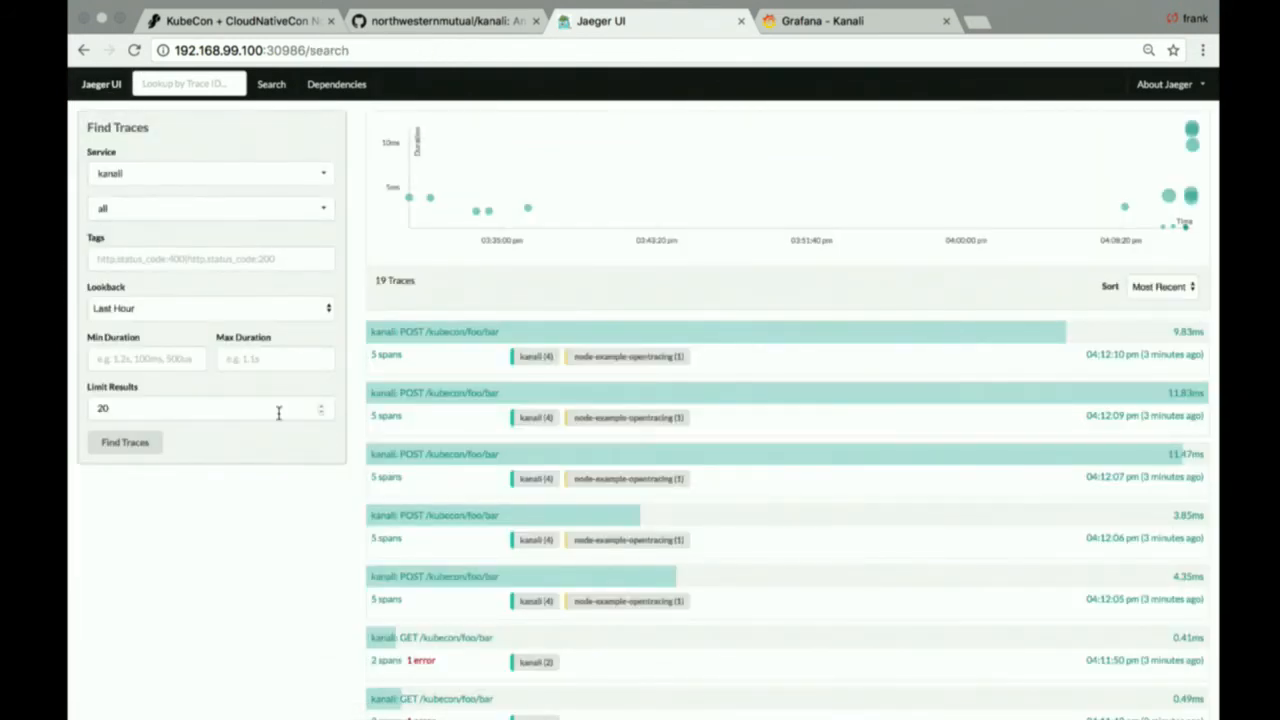
mouse_move(855, 98)
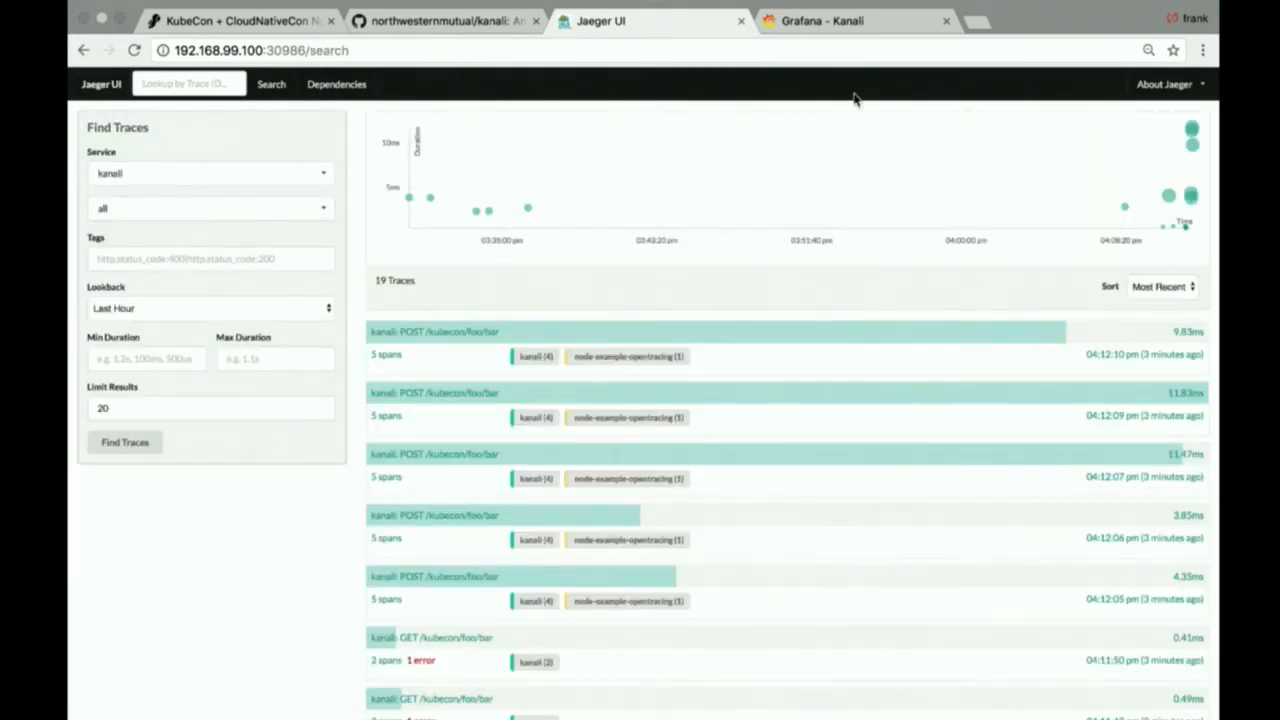
- Review the Grafana Kanali dashboard's 29 requests, 22 successes and 7 errors, then resume the slideshow
click(820, 20)
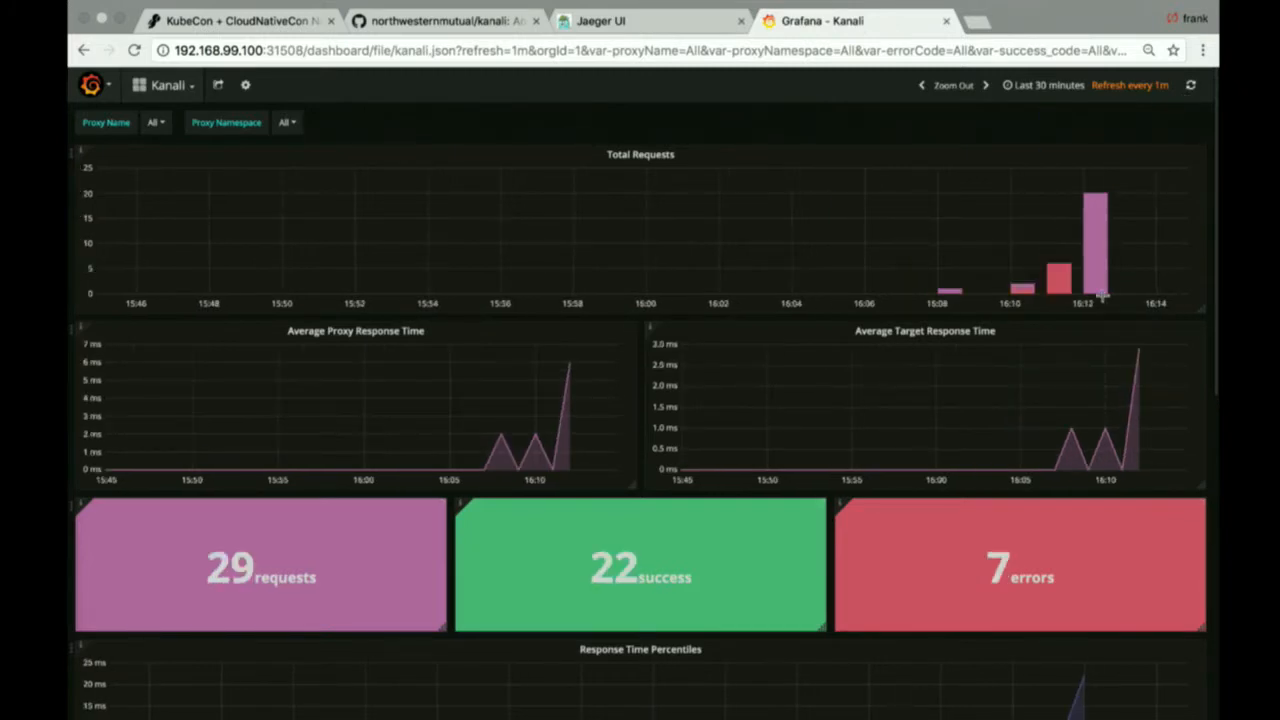
mouse_move(840, 435)
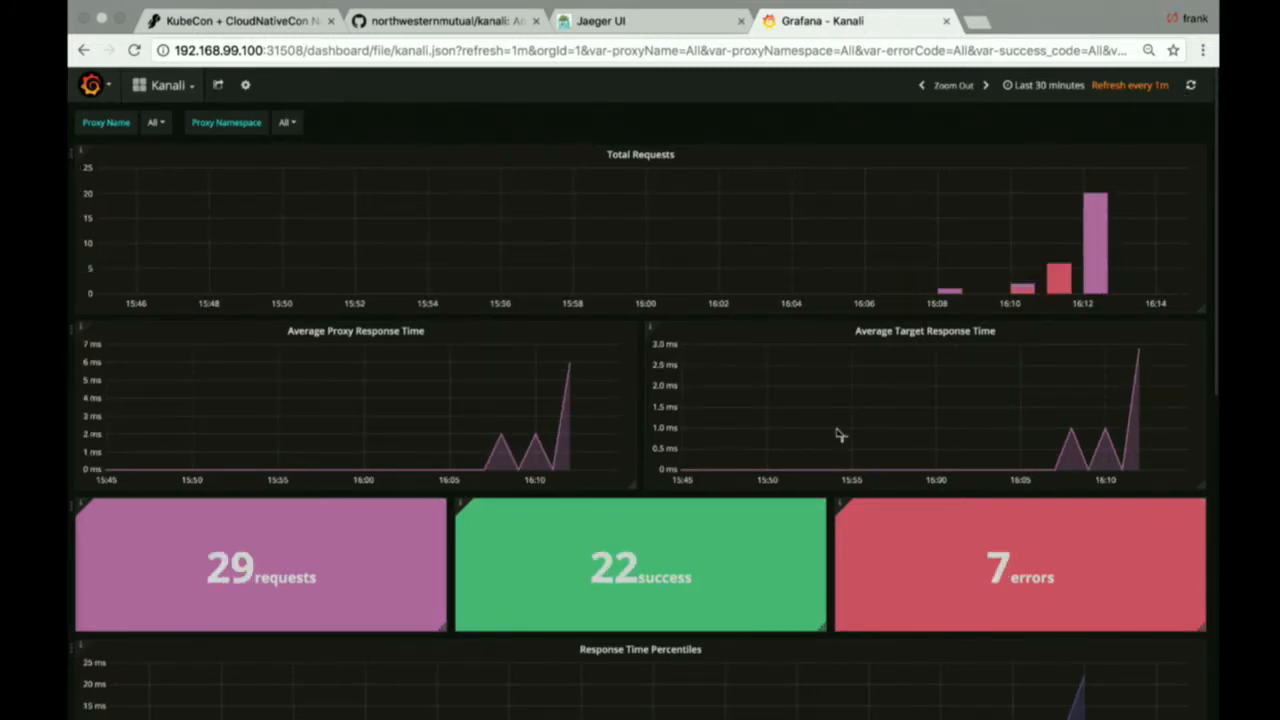
mouse_move(405, 715)
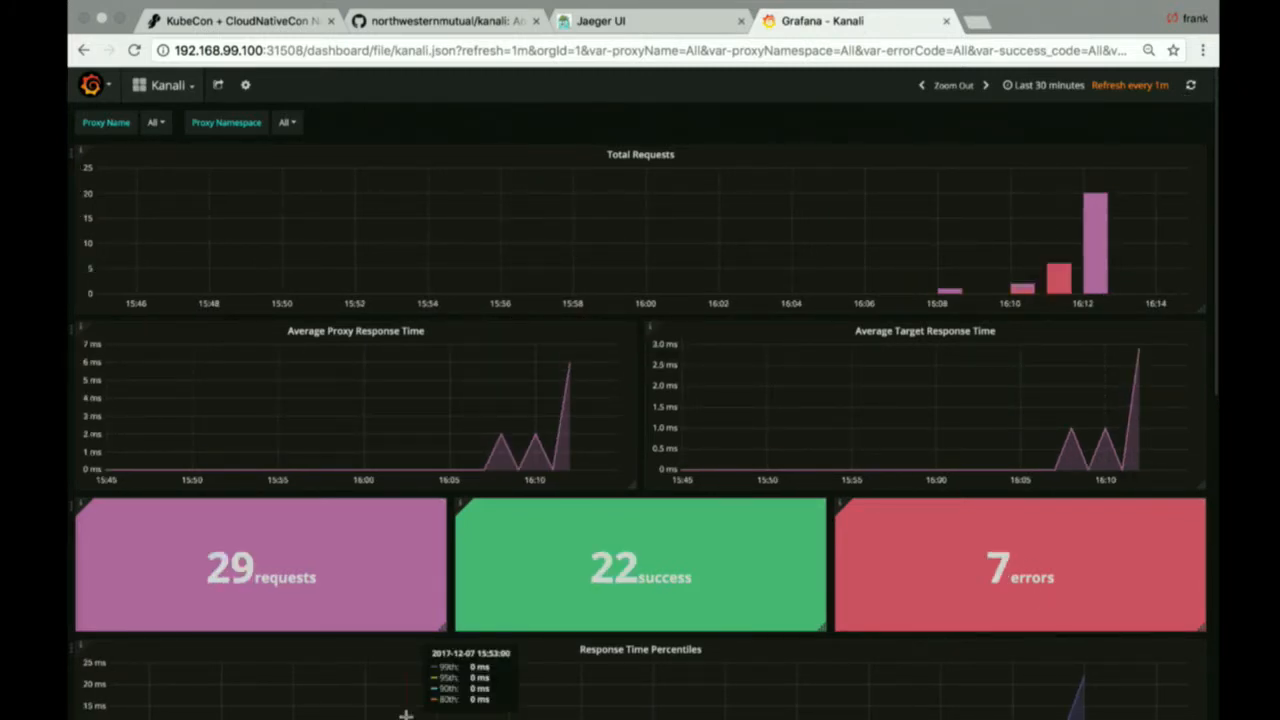
scroll(down, 3)
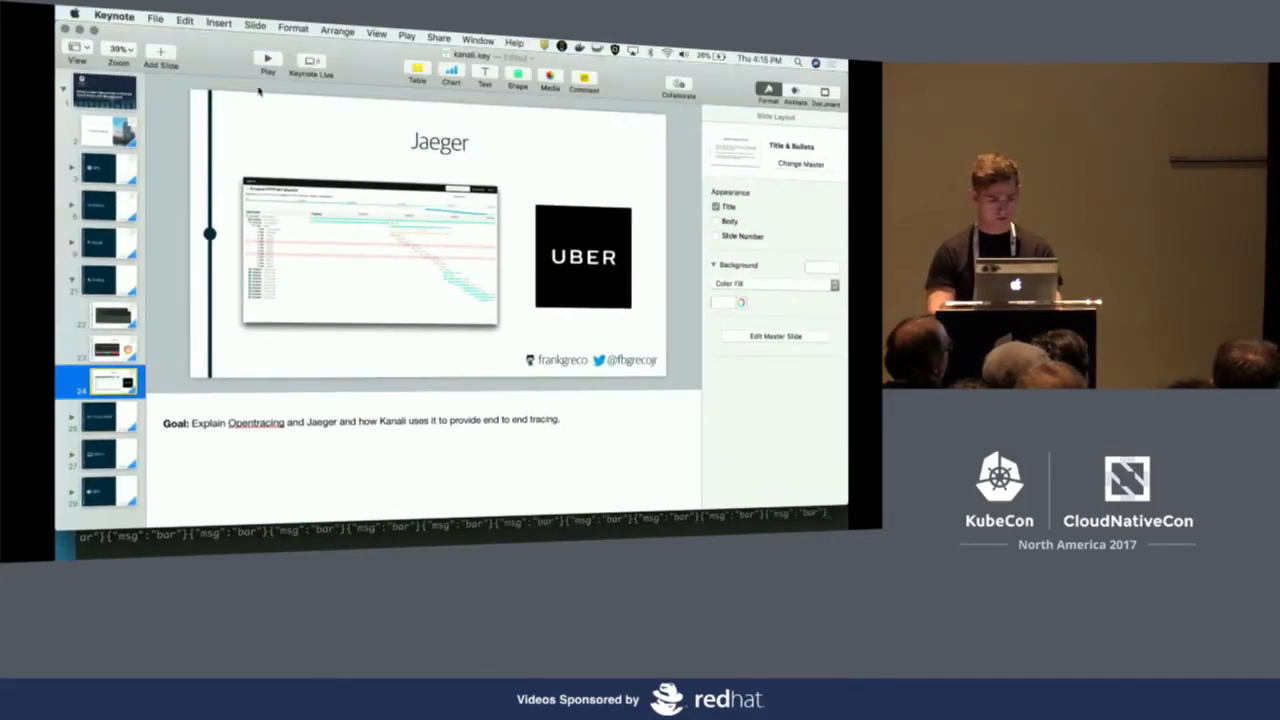
click(267, 58)
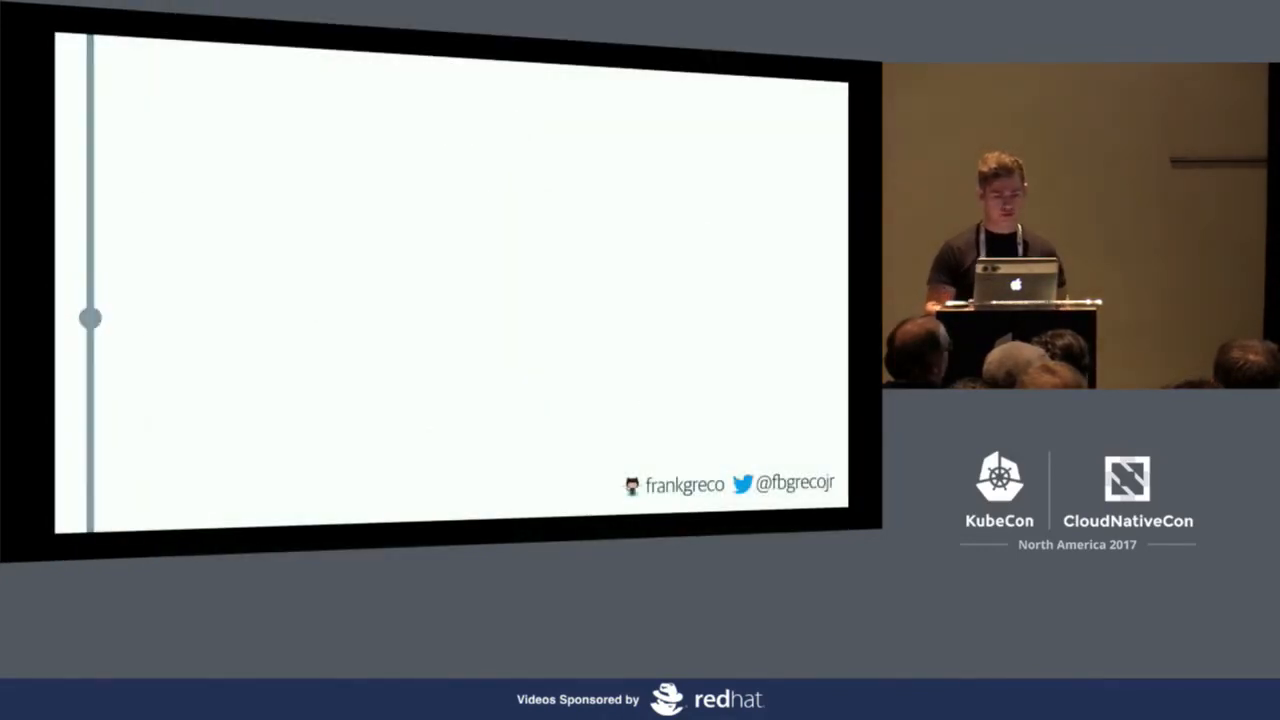